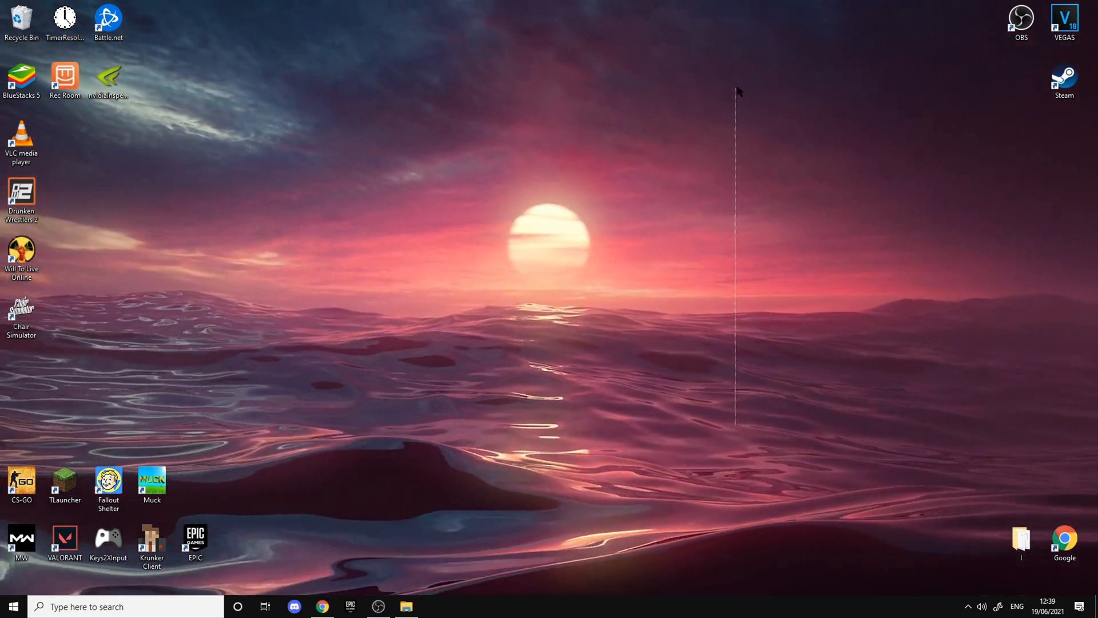
mouse_move(686, 309)
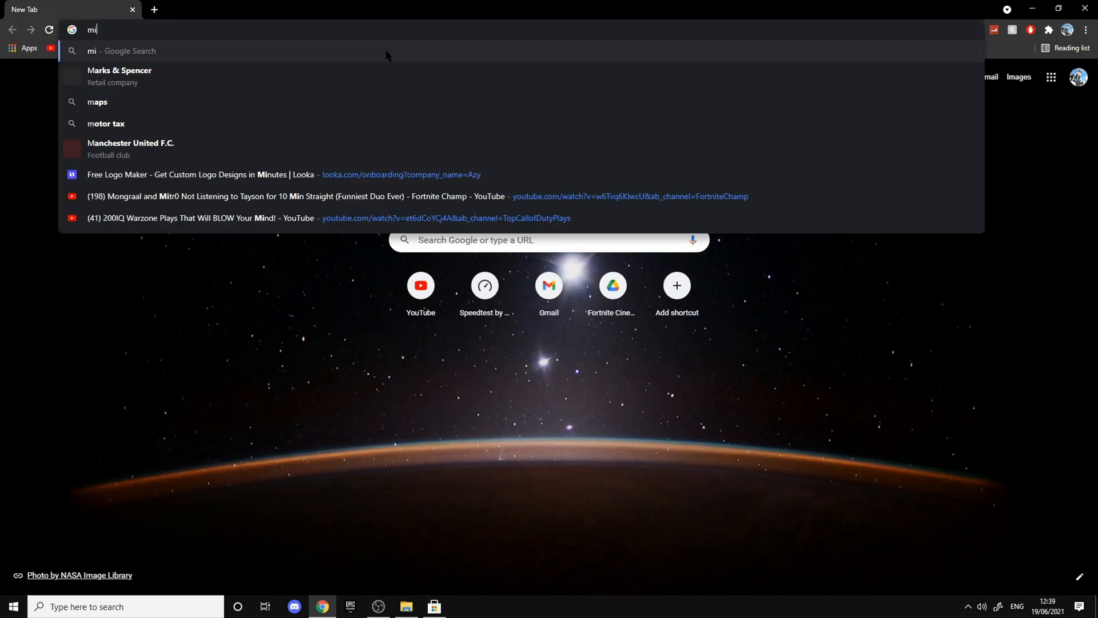
Search Google for 'microsoft store' and open the Games - Microsoft Store result.
type("microsoft s")
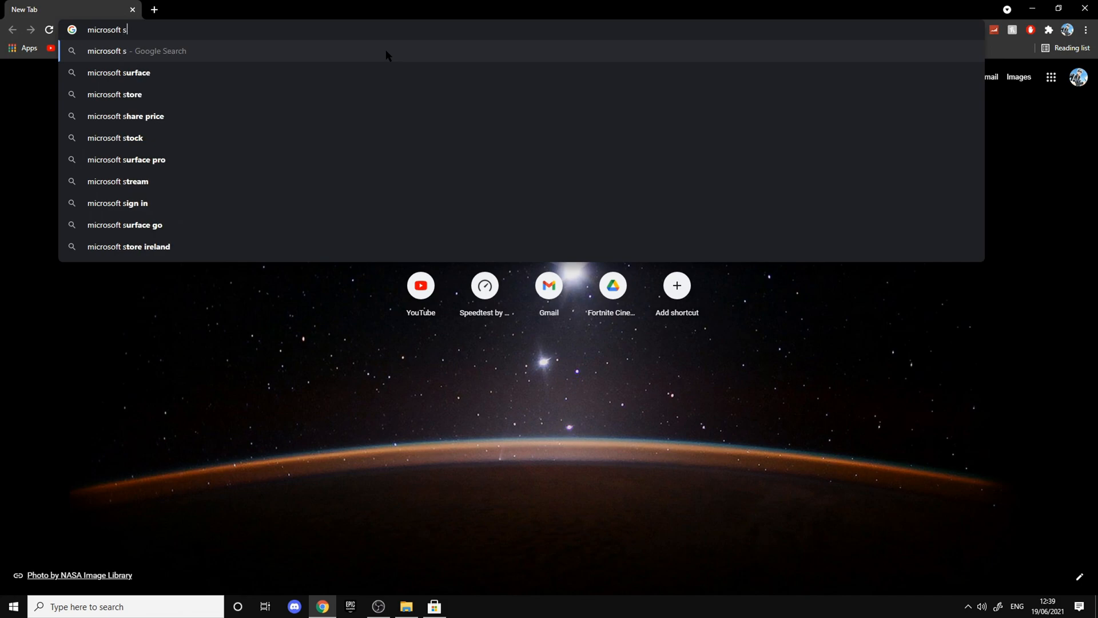
left_click(114, 94)
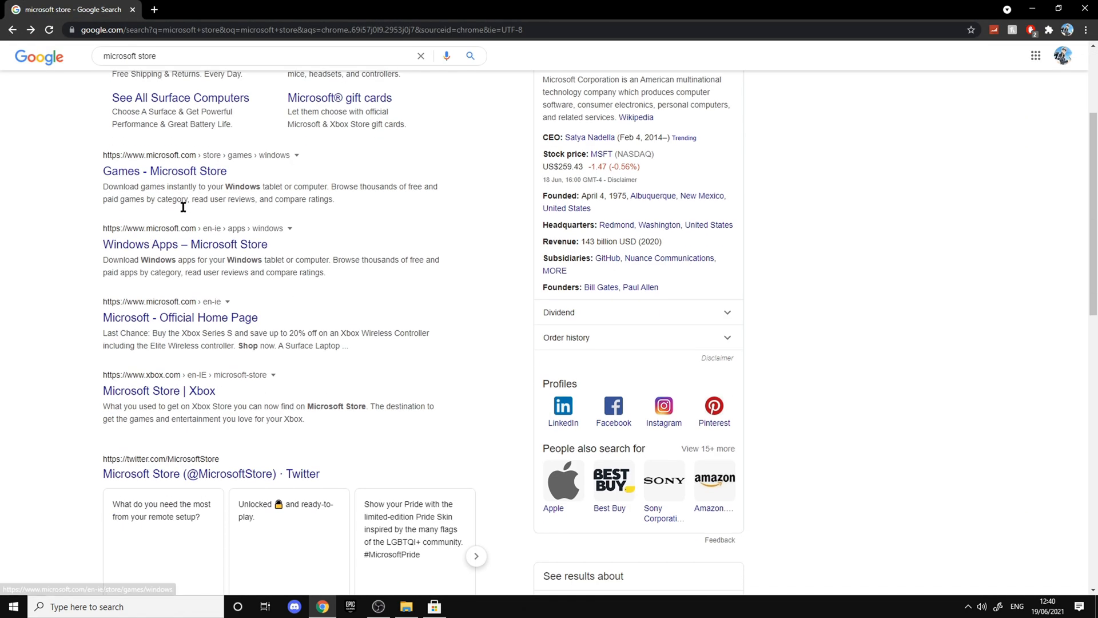
mouse_move(186, 253)
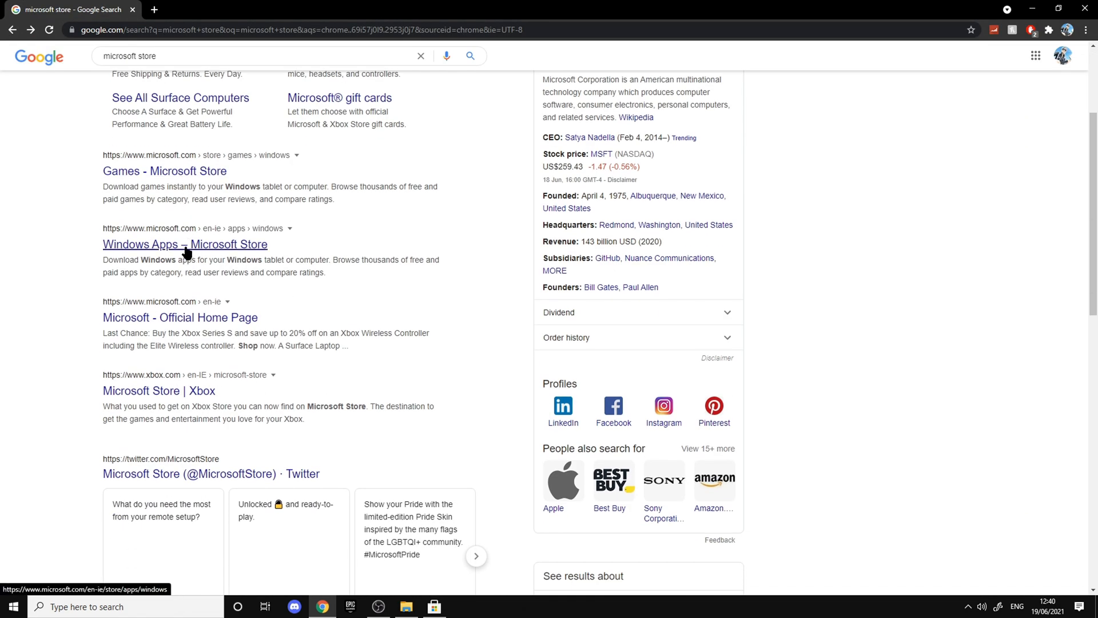
mouse_move(181, 175)
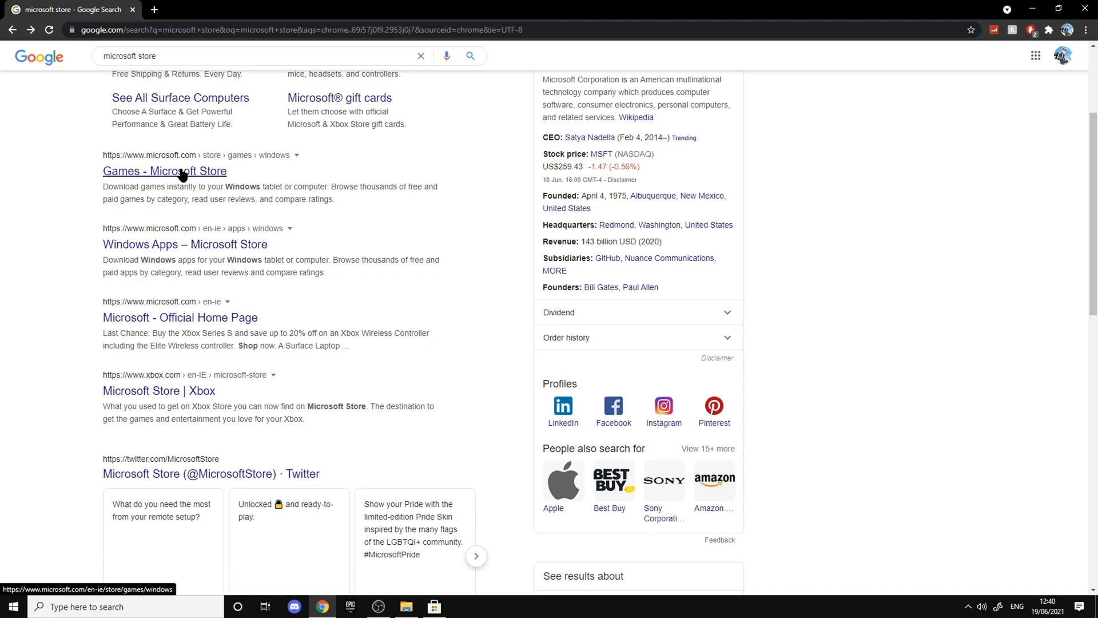
left_click(165, 171)
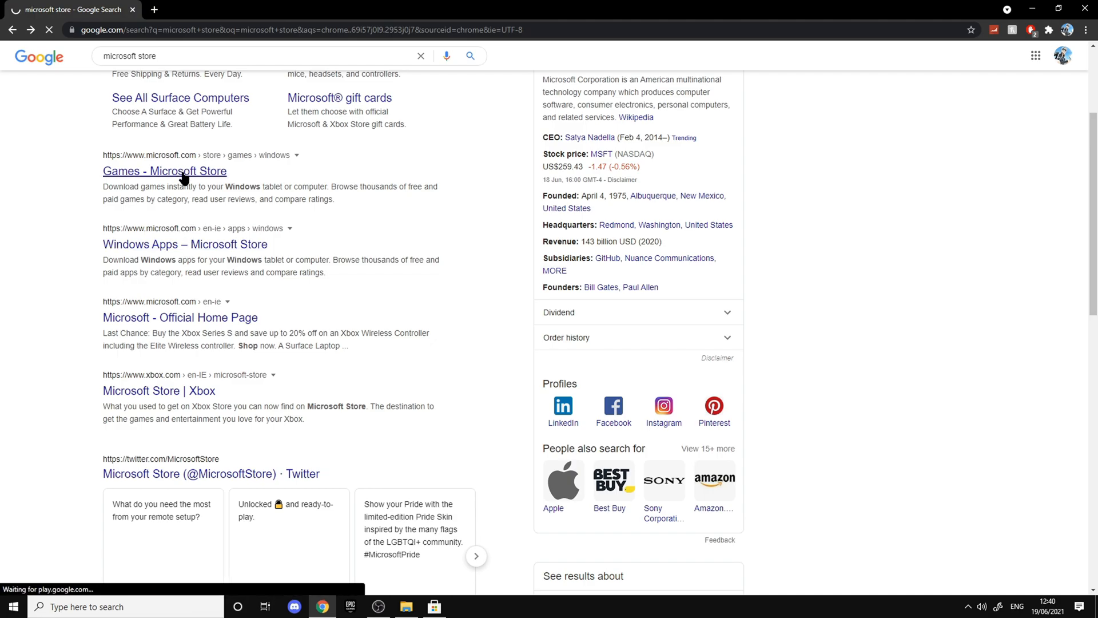
left_click(164, 171)
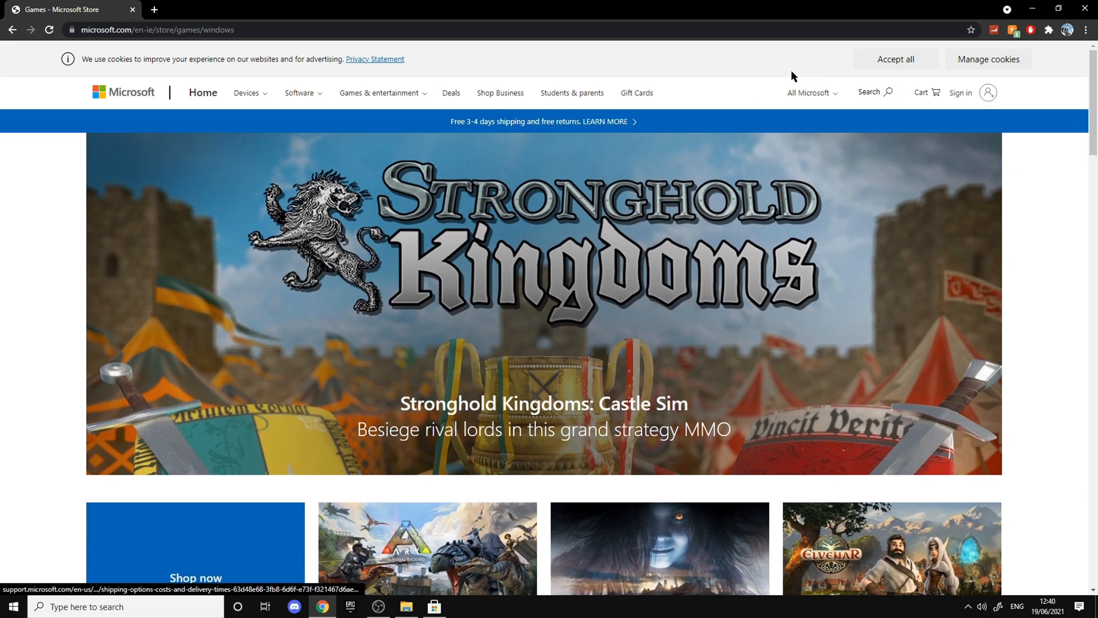
Search the Microsoft site for 'livel' and choose the Lively Wallpaper suggestion.
left_click(871, 91)
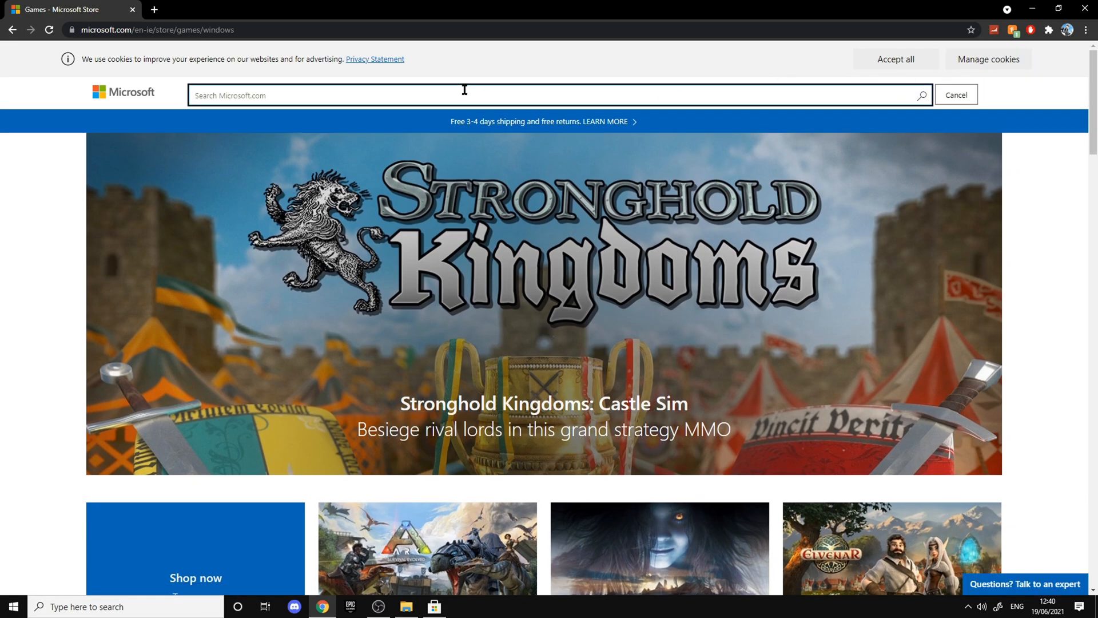
type("livel")
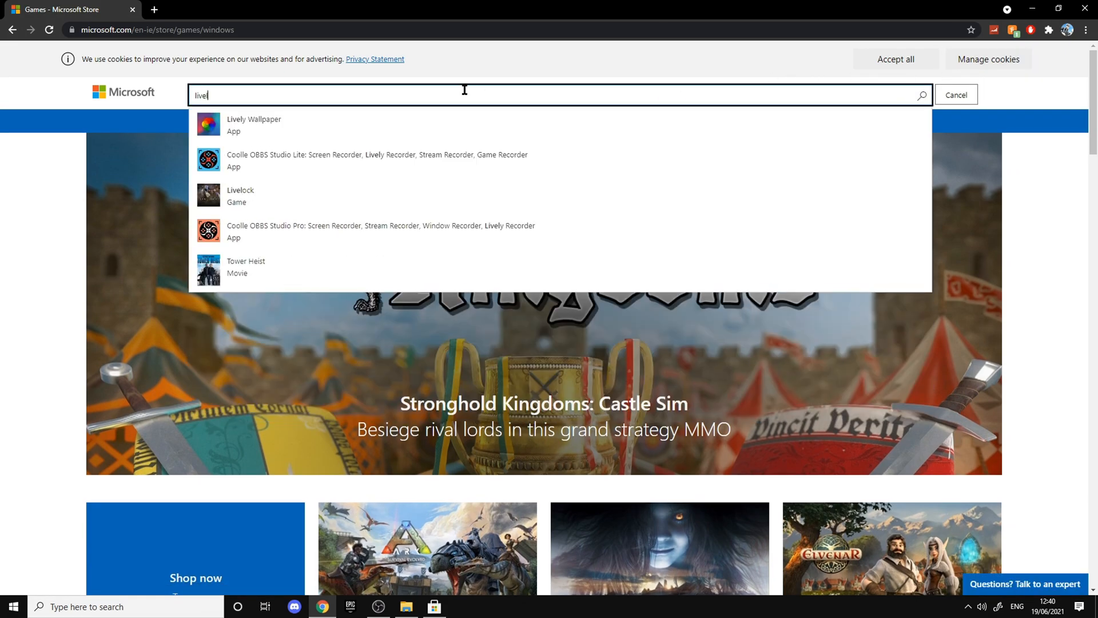
left_click(253, 124)
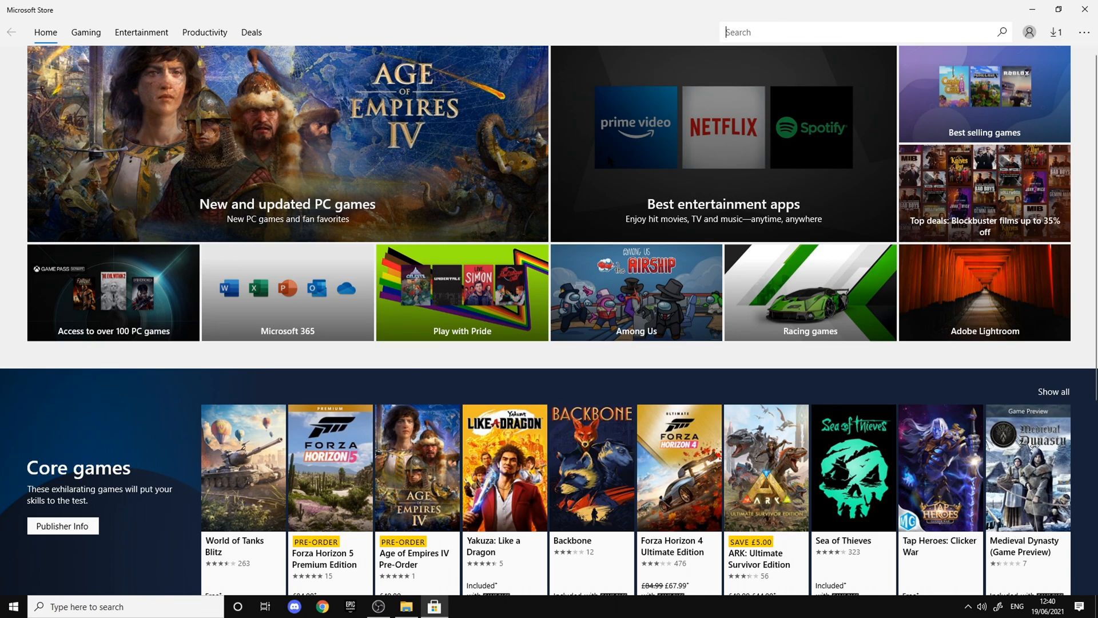
Find owned Lively Wallpaper with a 'lively' Store search and launch it.
type("lively")
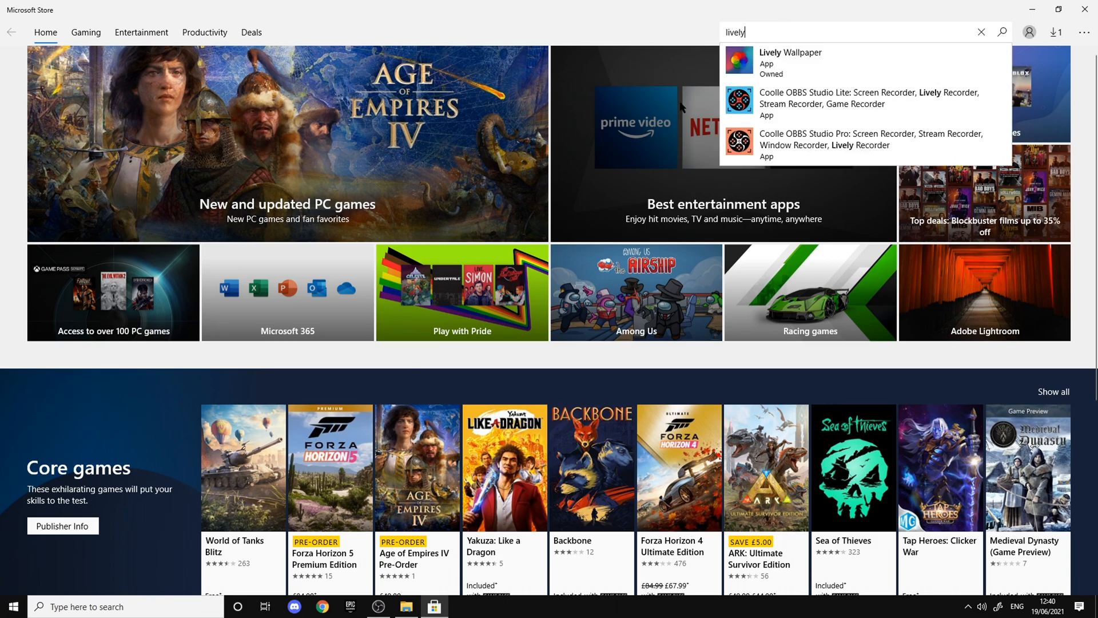
left_click(790, 61)
type("live")
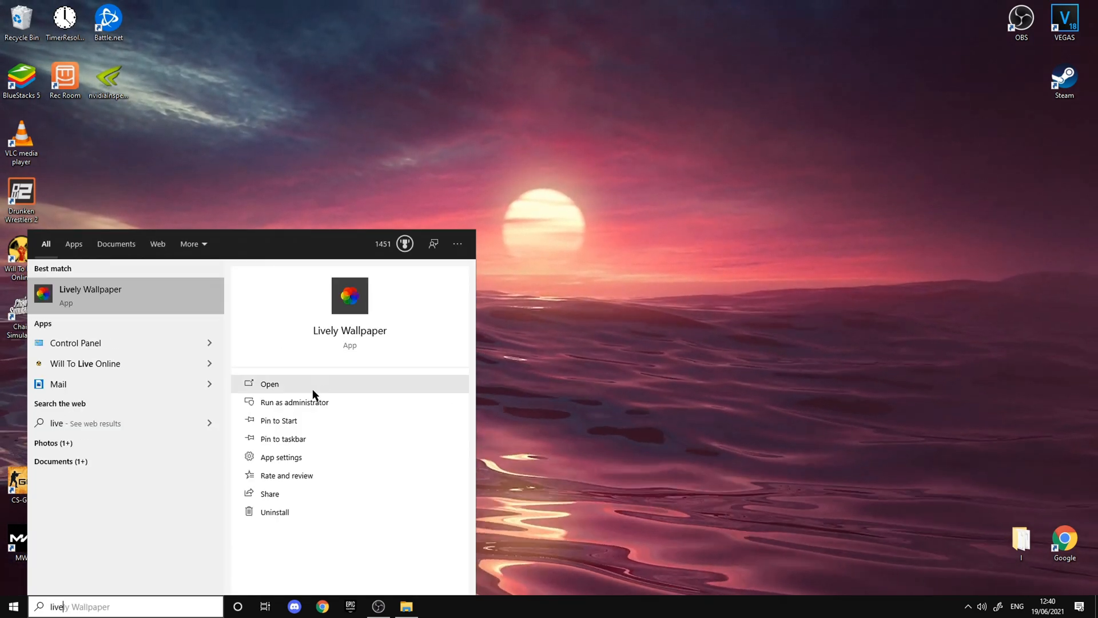
left_click(269, 383)
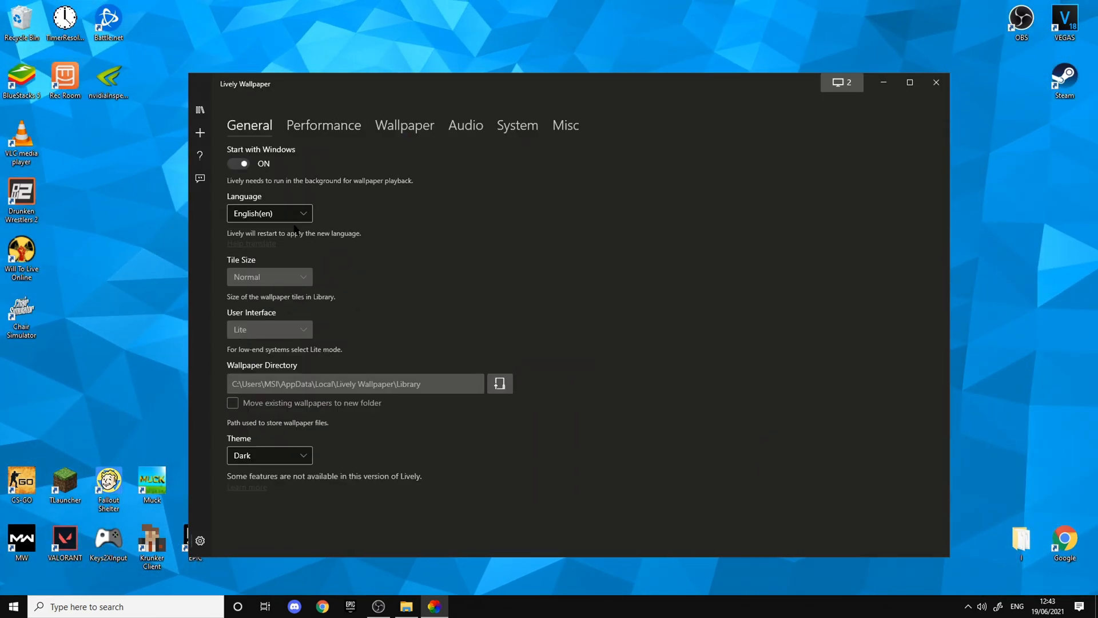
Review the Performance settings and scroll through the Wallpaper settings tab.
left_click(323, 125)
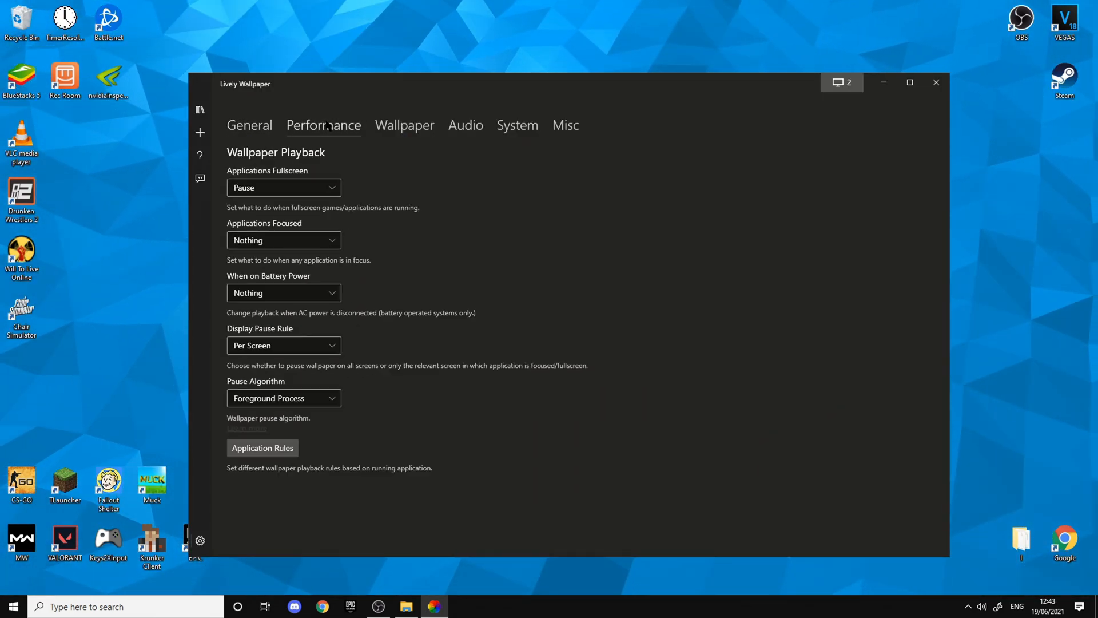
left_click(405, 124)
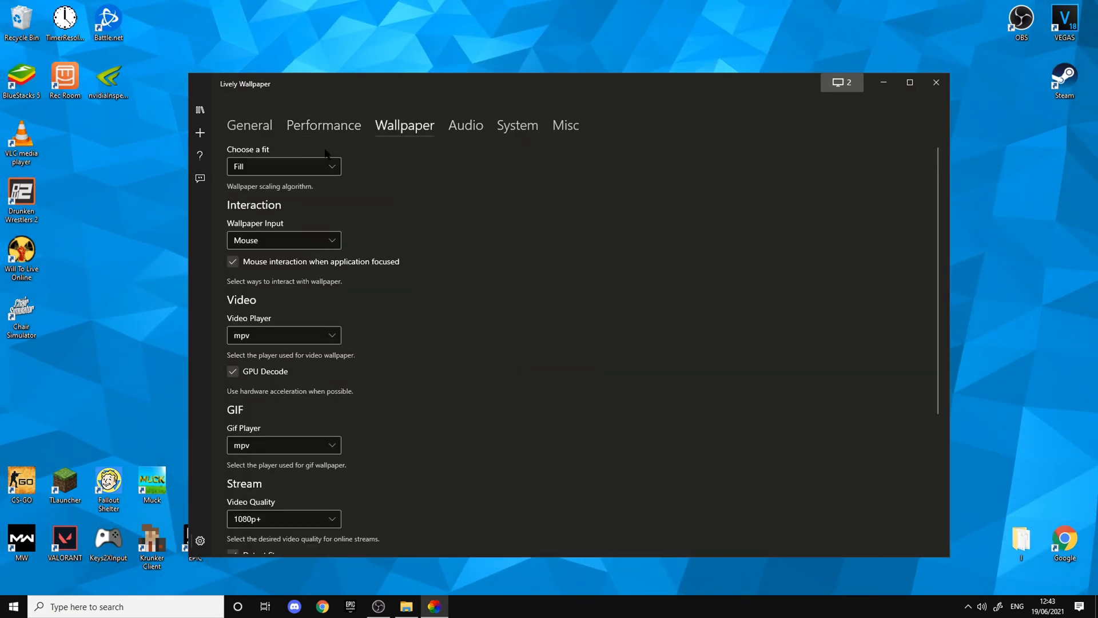
scroll("down", 3)
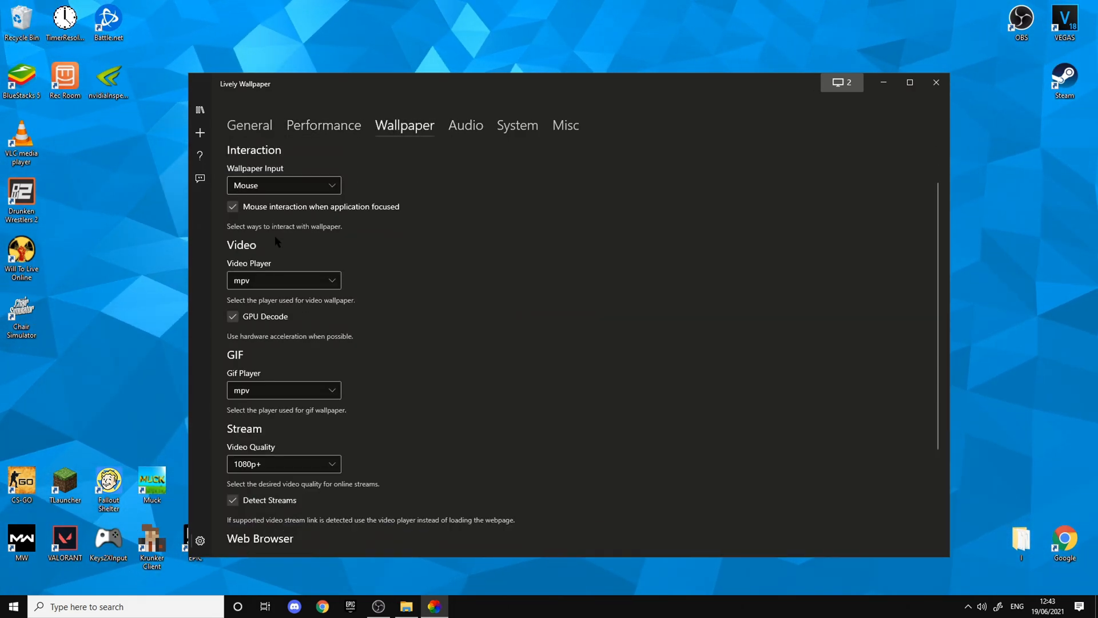
scroll("down", 3)
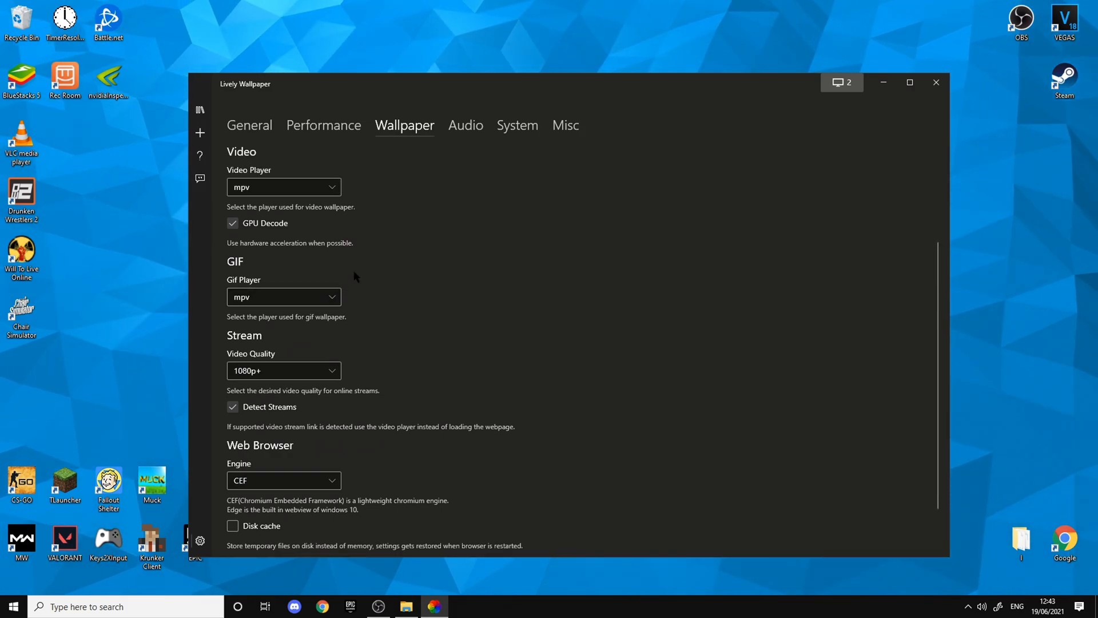
Check System and Misc settings, return to Performance, and show the wallpaper library.
left_click(517, 124)
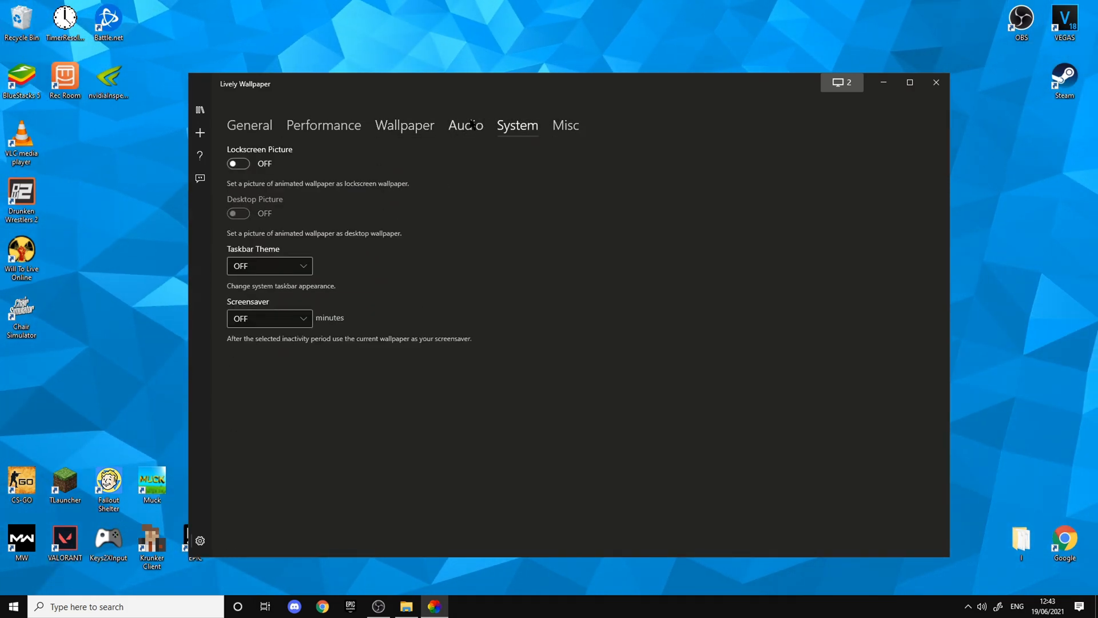
left_click(565, 125)
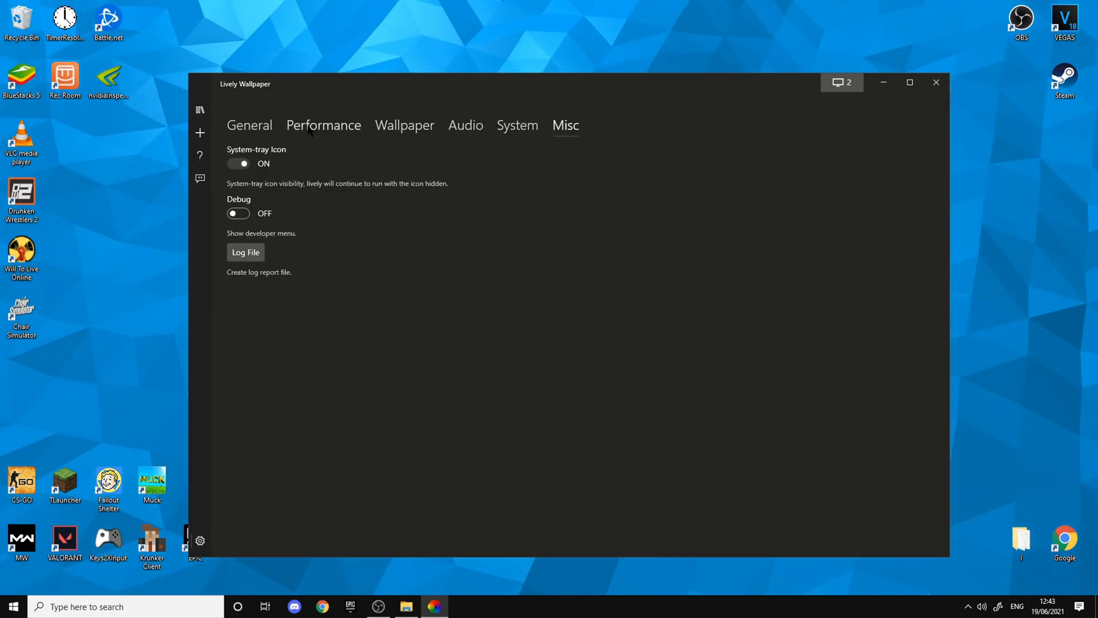
left_click(322, 125)
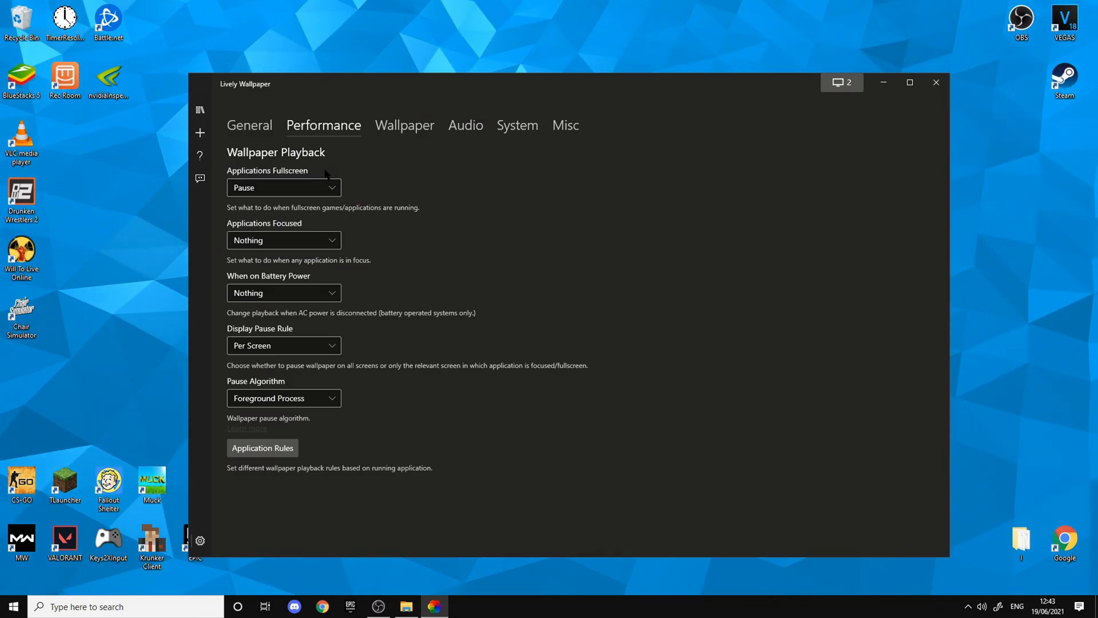
mouse_move(581, 6)
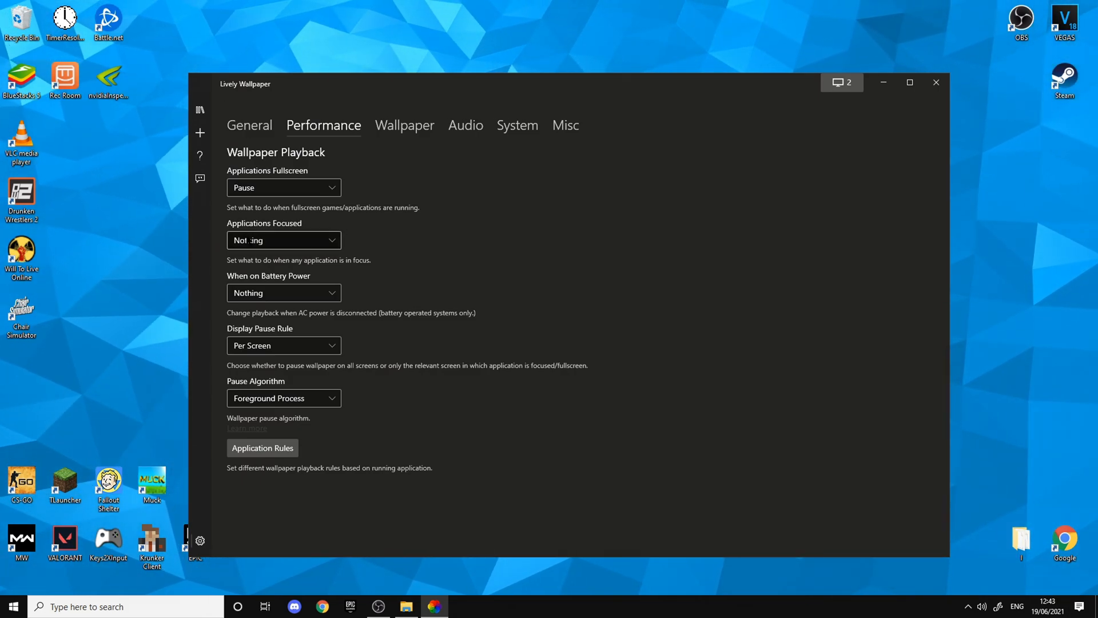
left_click(283, 240)
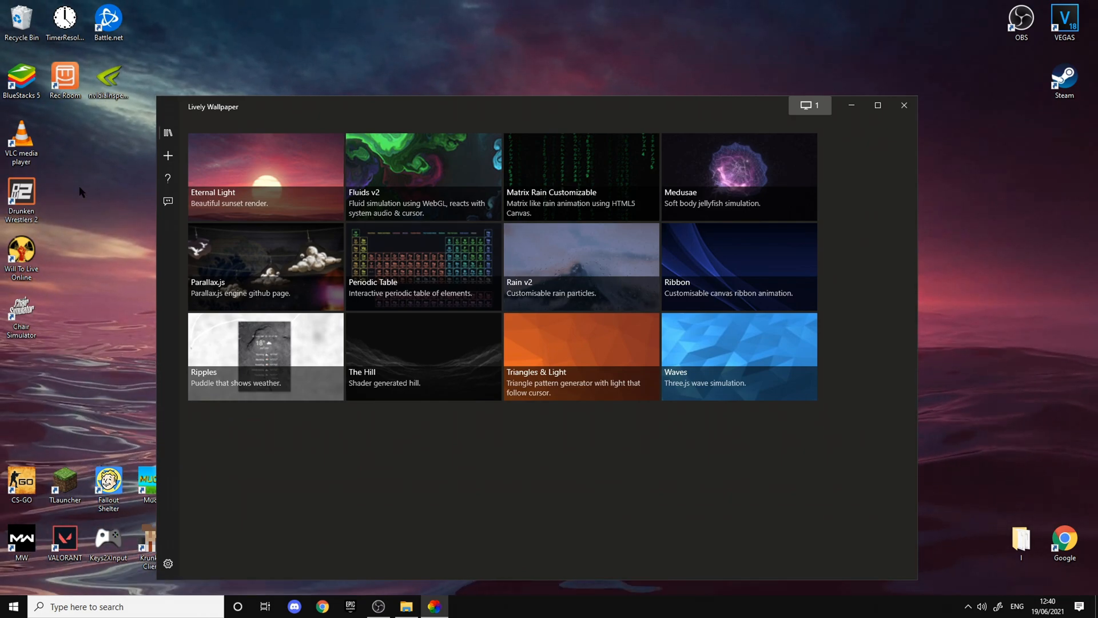
left_click(167, 156)
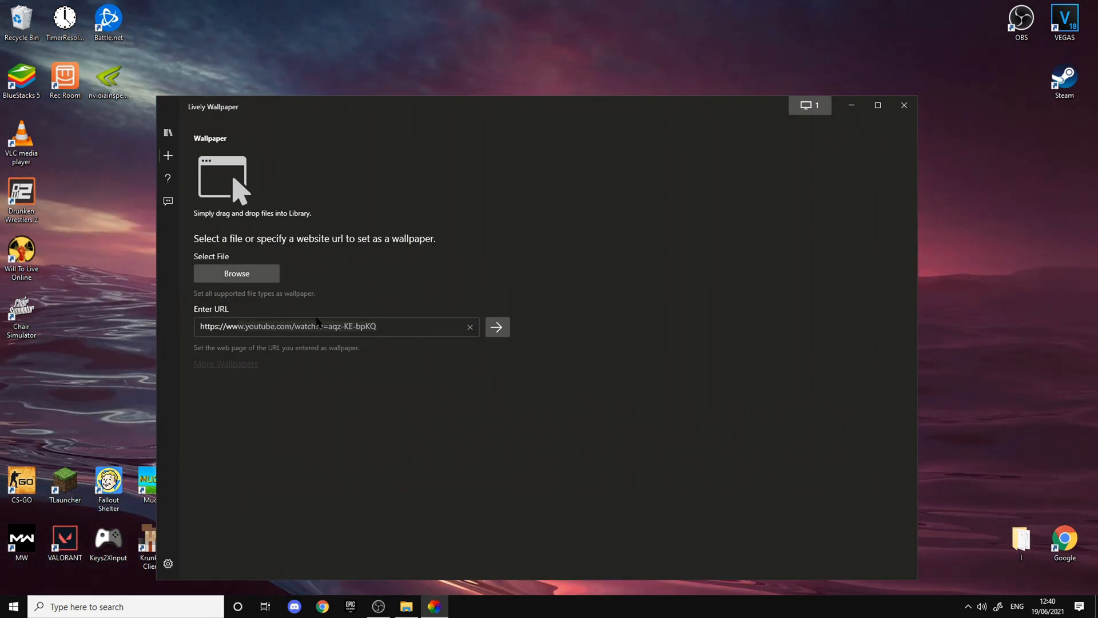
left_click(168, 132)
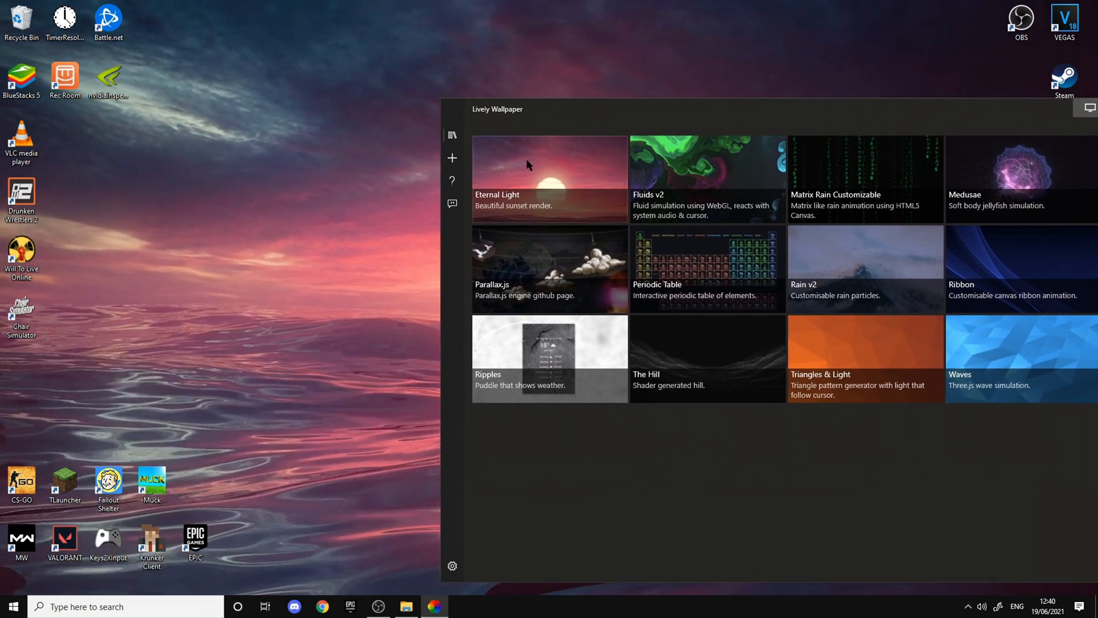
mouse_move(602, 172)
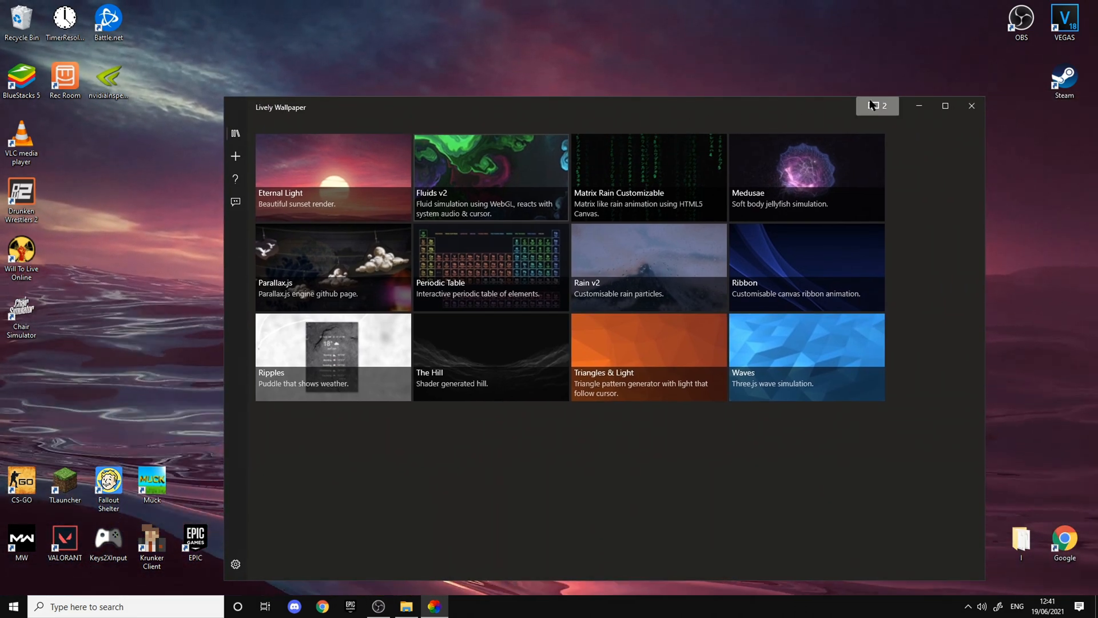
Open the Choose Display panel from the monitor button at the top.
left_click(873, 106)
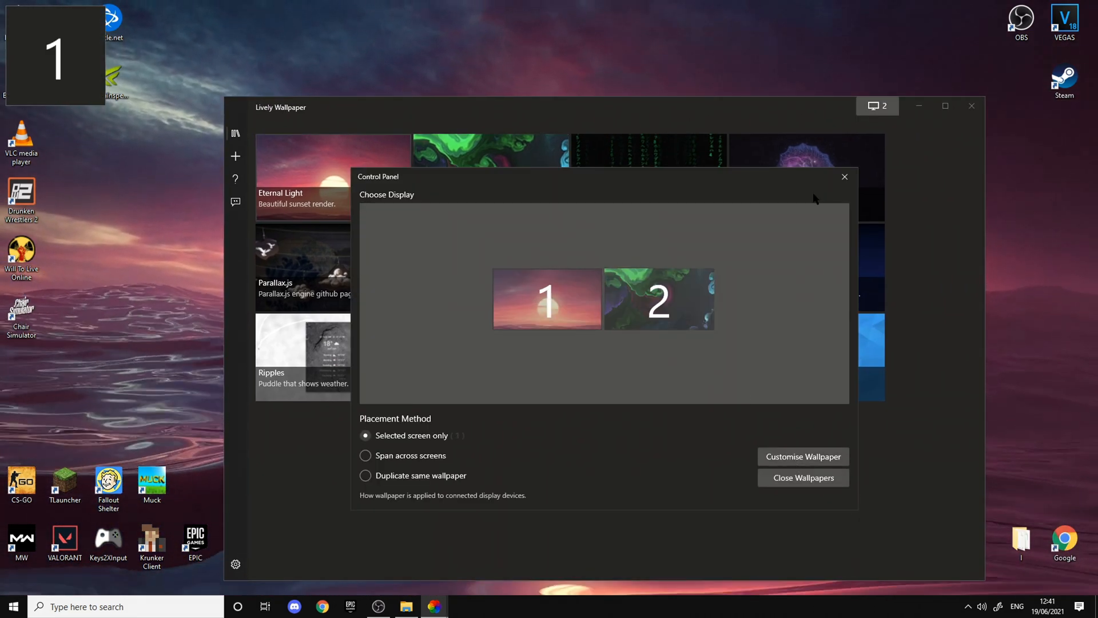
Pick the screen to receive the wallpaper in the display control panel.
left_click(844, 176)
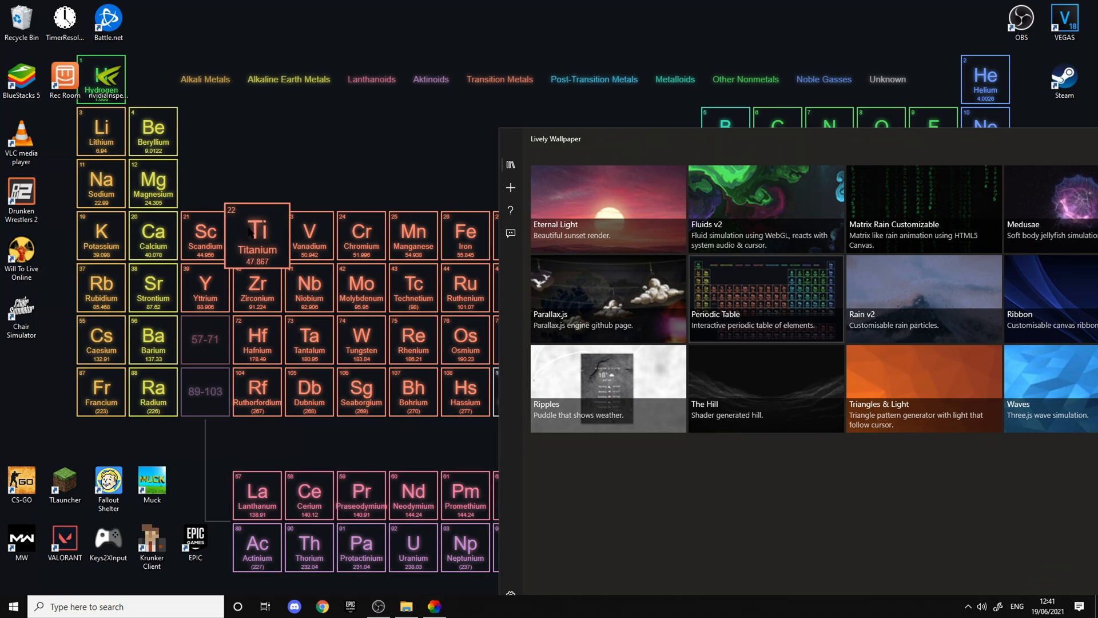
Try the Periodic Table wallpaper by clicking Titanium and the Actinoids group filter.
left_click(257, 232)
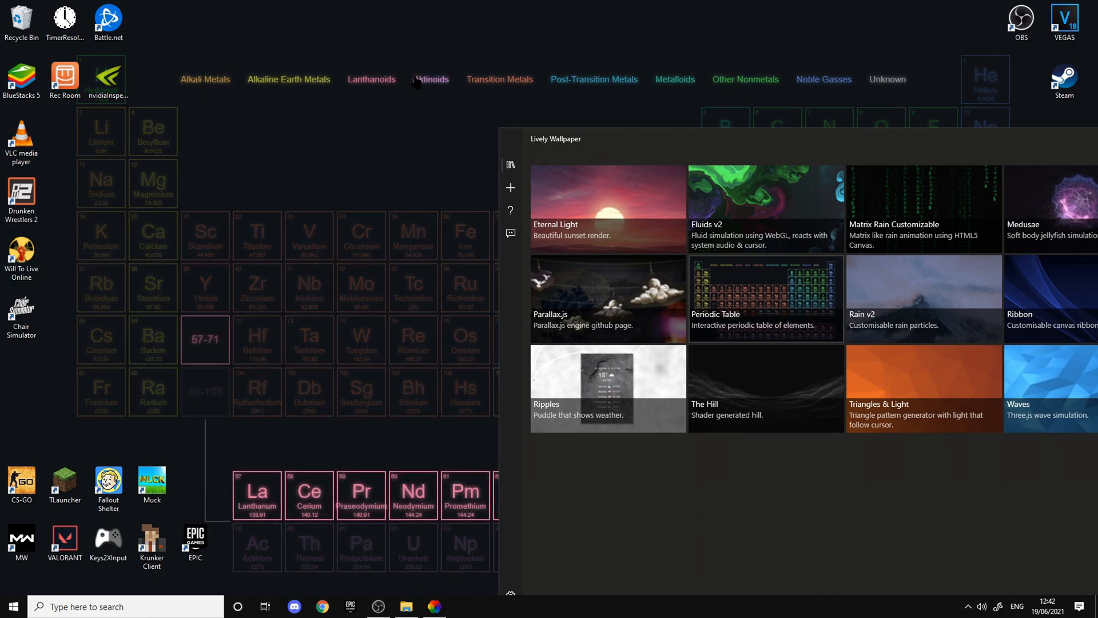
left_click(205, 79)
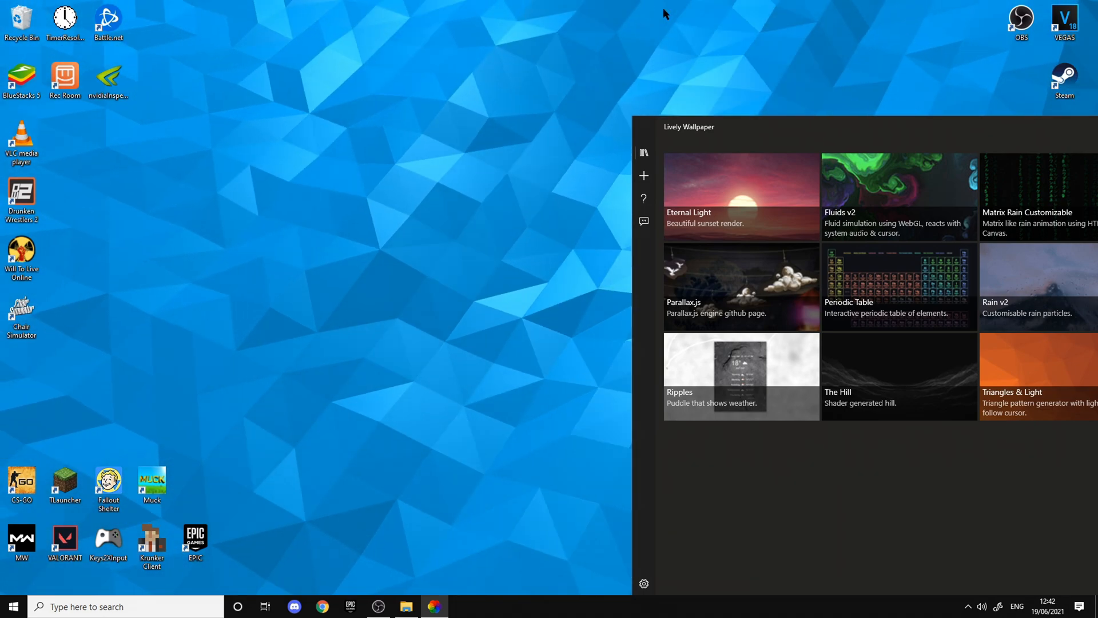
Minimise Lively Wallpaper to reveal the Eternal Light sunset on the desktop.
left_click(740, 178)
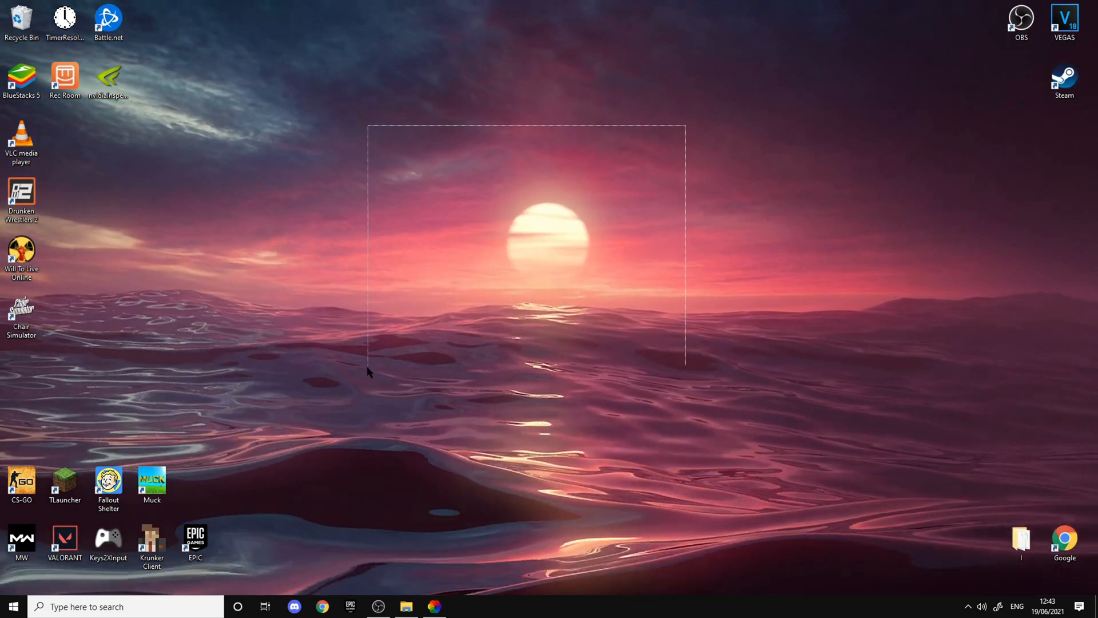